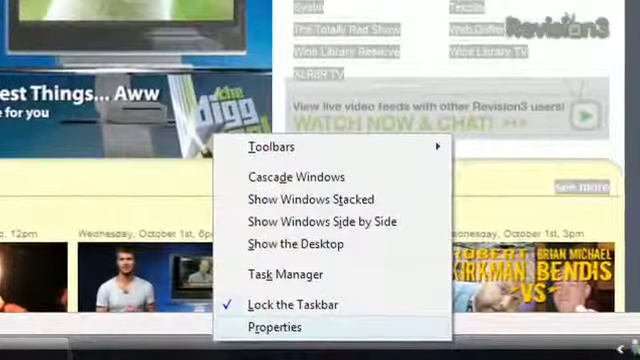
# Bring up Taskbar and Start Menu Properties on the Start Menu privacy settings.
pyautogui.click(276, 328)
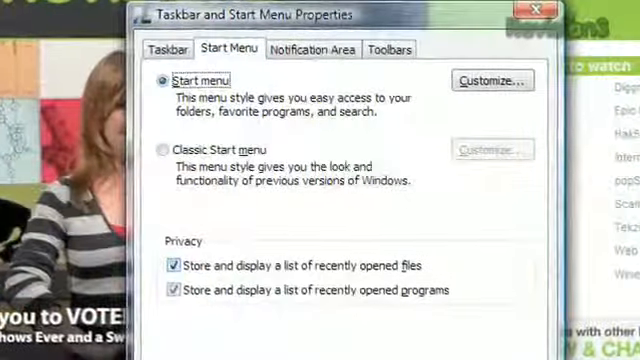